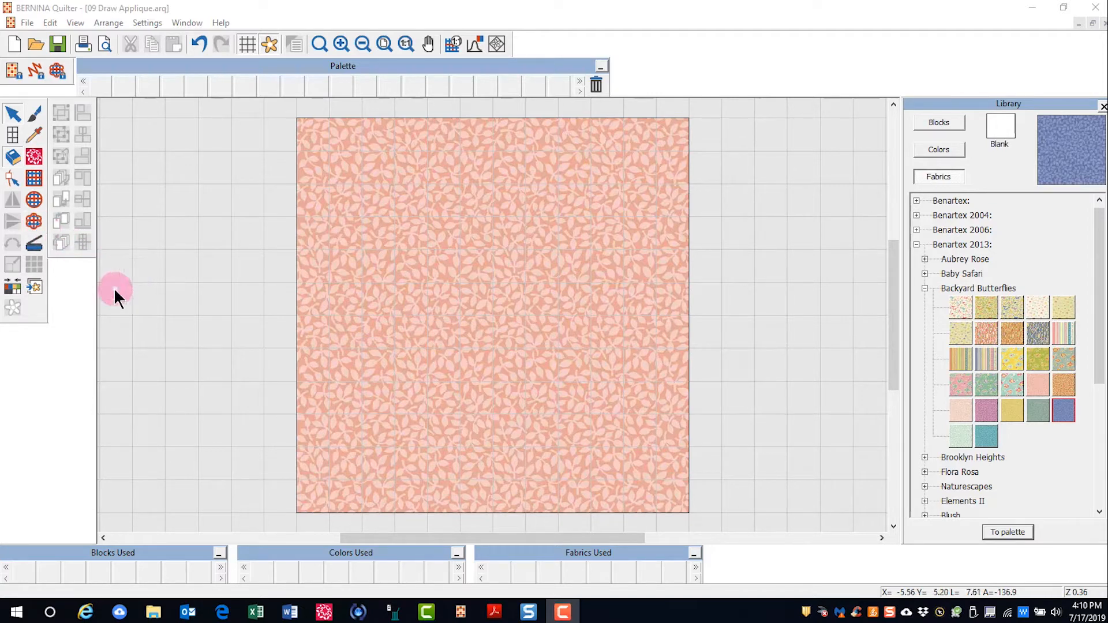
mouse_move(35, 245)
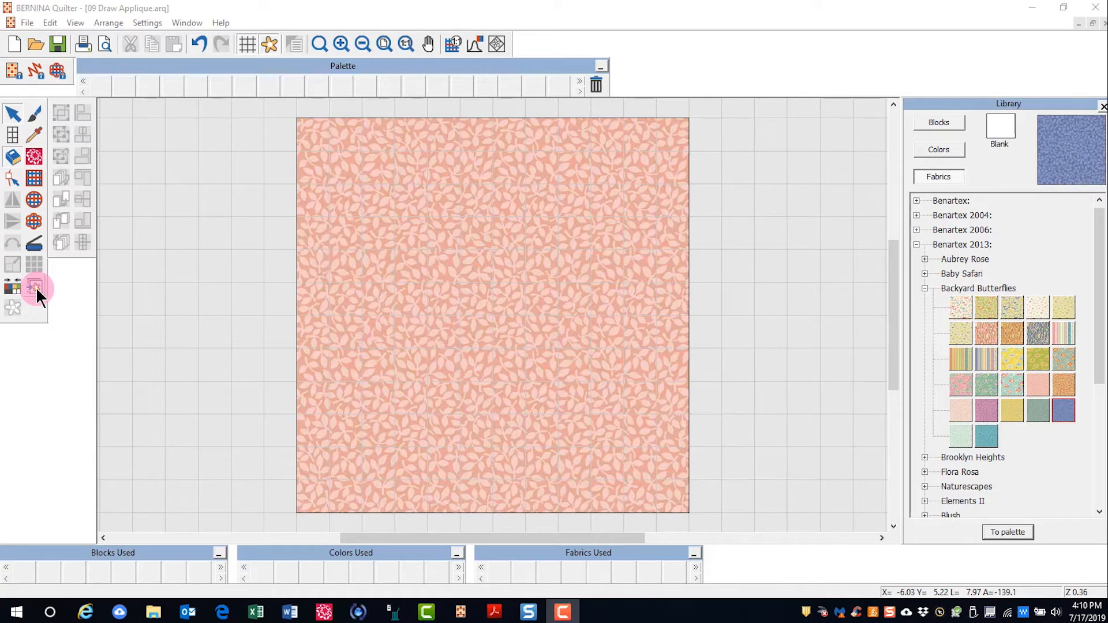
Step: Load Celtic Spirals1.bmp from the Artwork folder as tracing artwork for the block
left_click(33, 286)
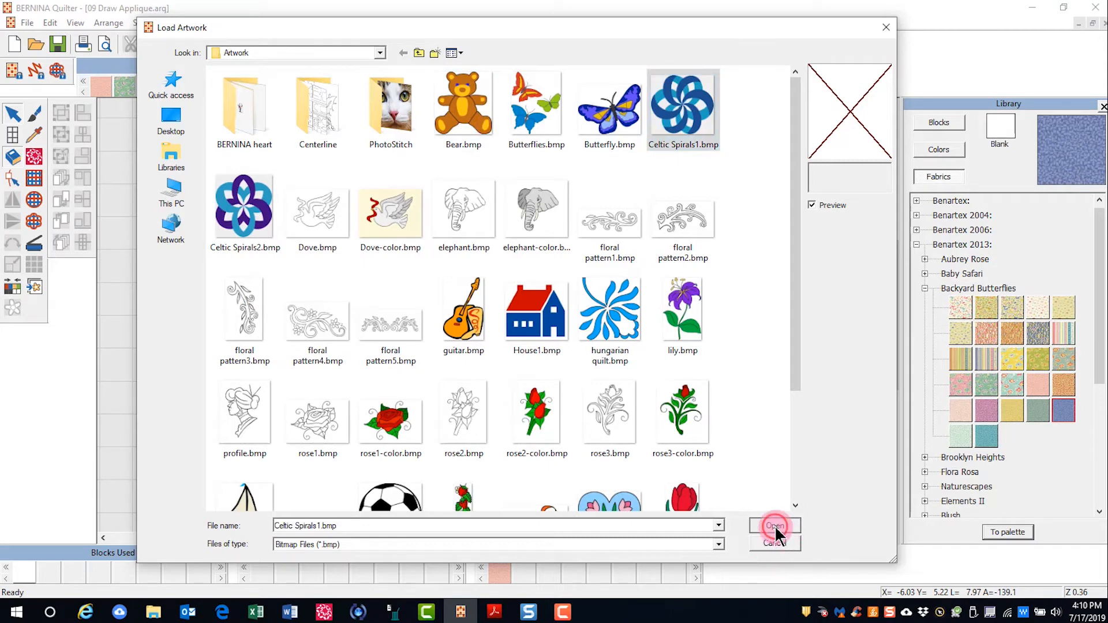
left_click(775, 526)
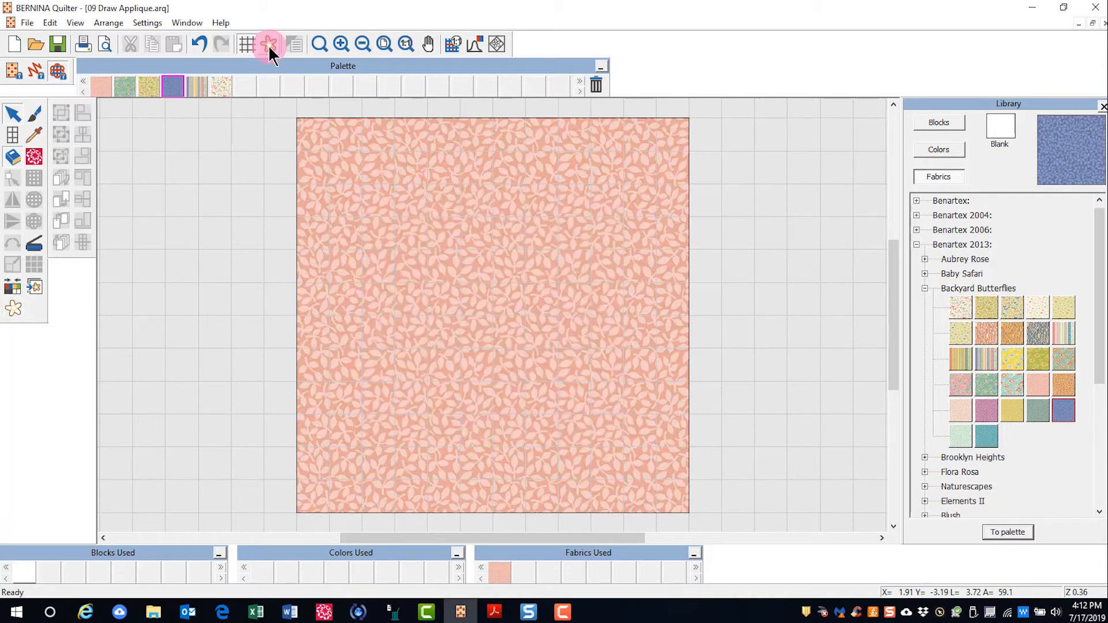
Step: Display the loaded Celtic spiral artwork centered on the peach leaf block
left_click(270, 44)
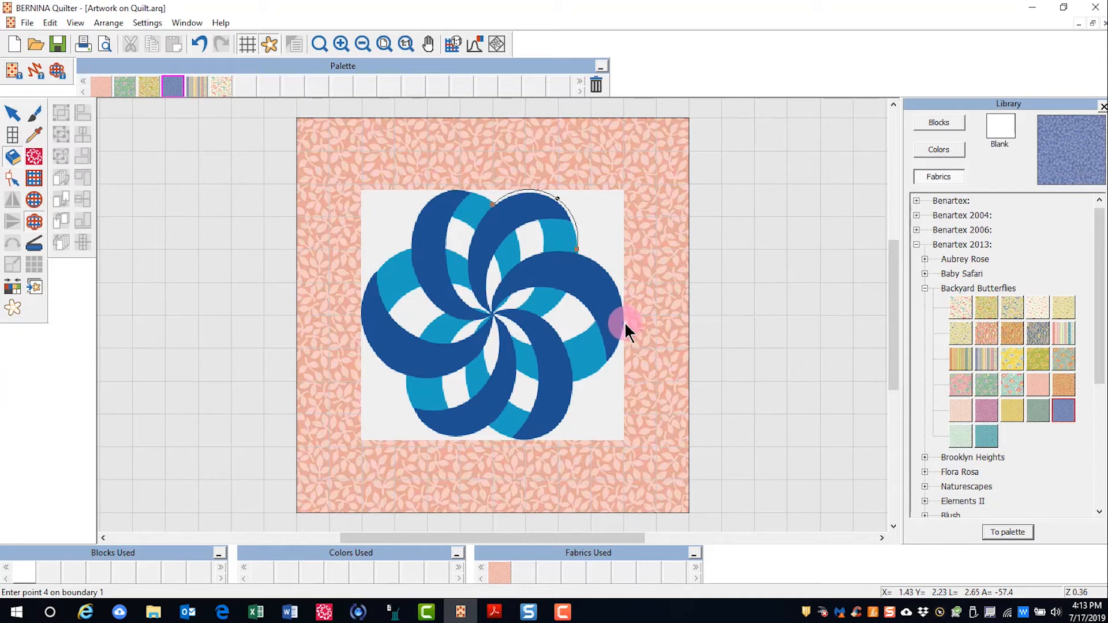
Step: Finish and close the scalloped flower boundary around the spiral's outer curves
left_click(573, 392)
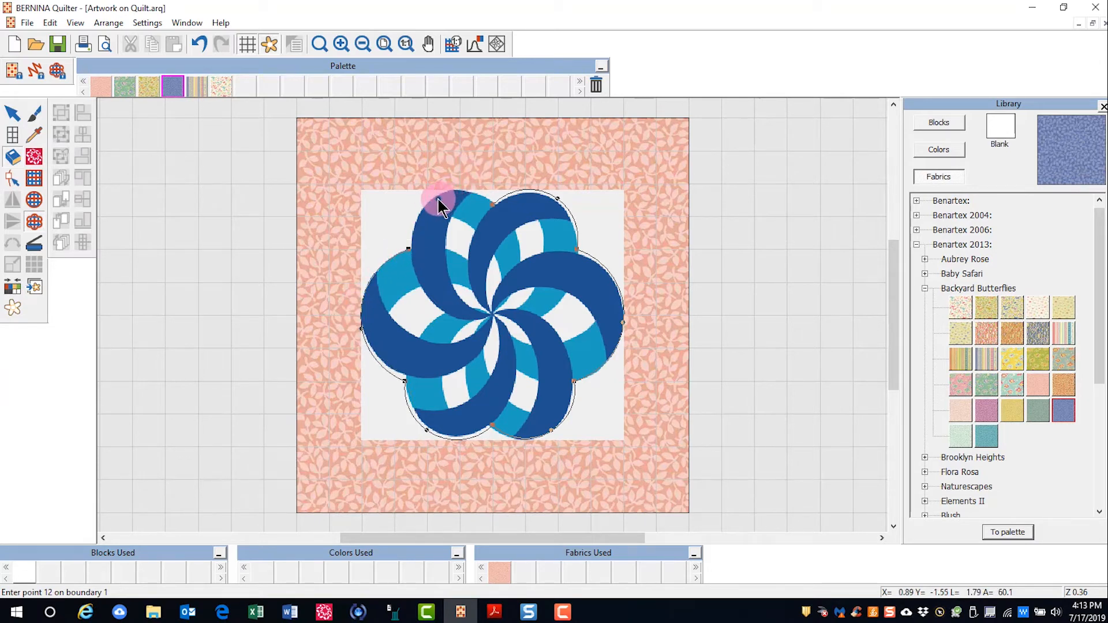
left_click(435, 202)
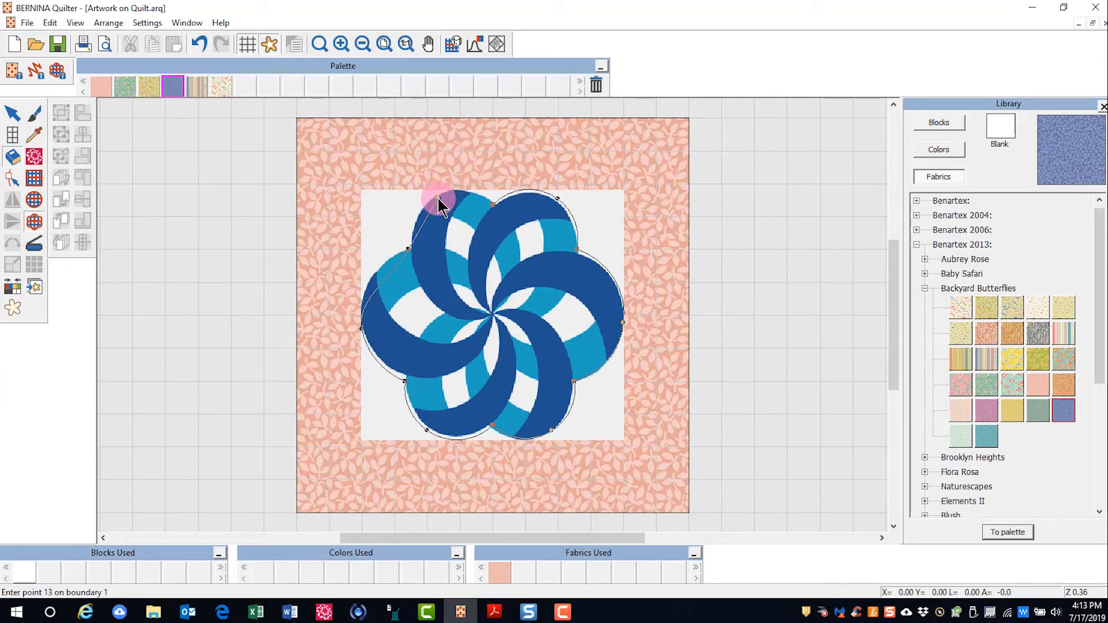
left_click(440, 203)
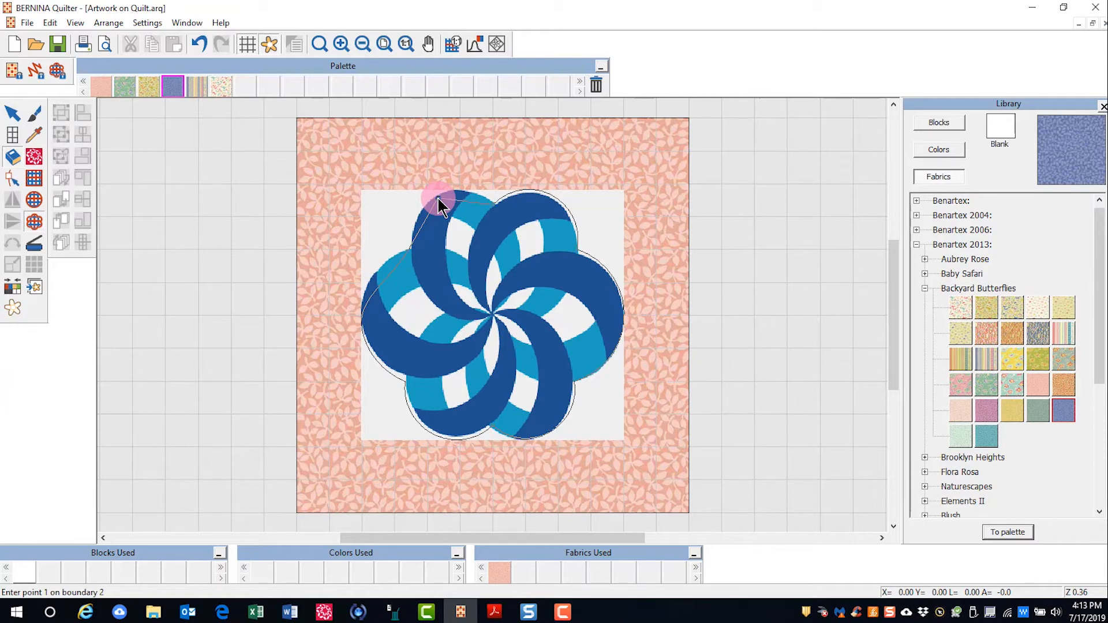
mouse_move(501, 198)
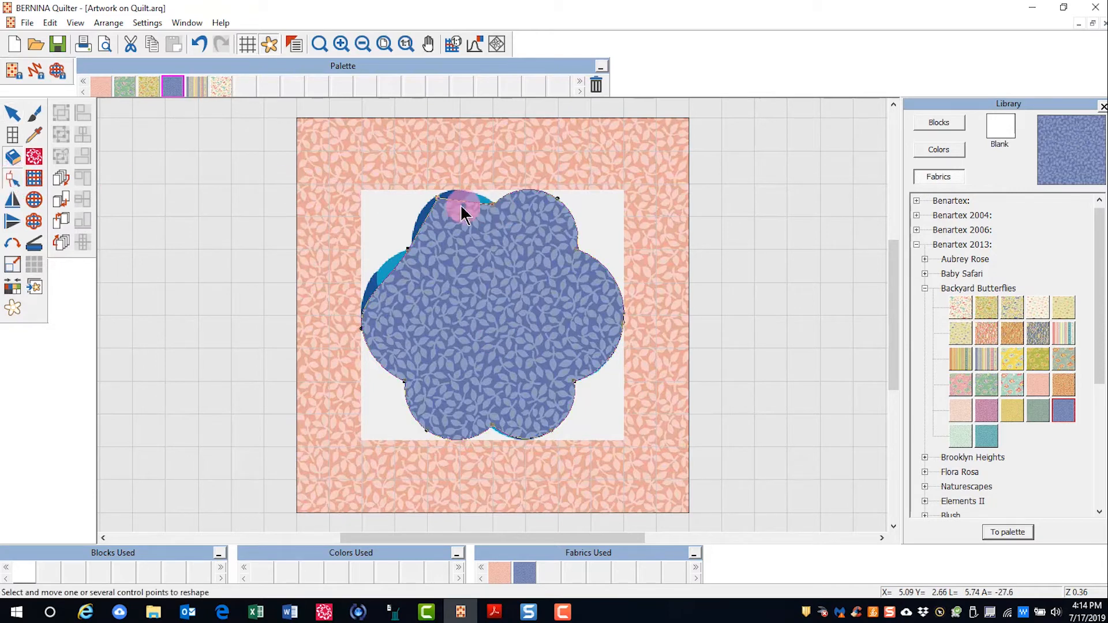
Step: Drag the top-left and left petal points outward so the patch covers the whole spiral
left_click_drag(463, 213, 408, 249)
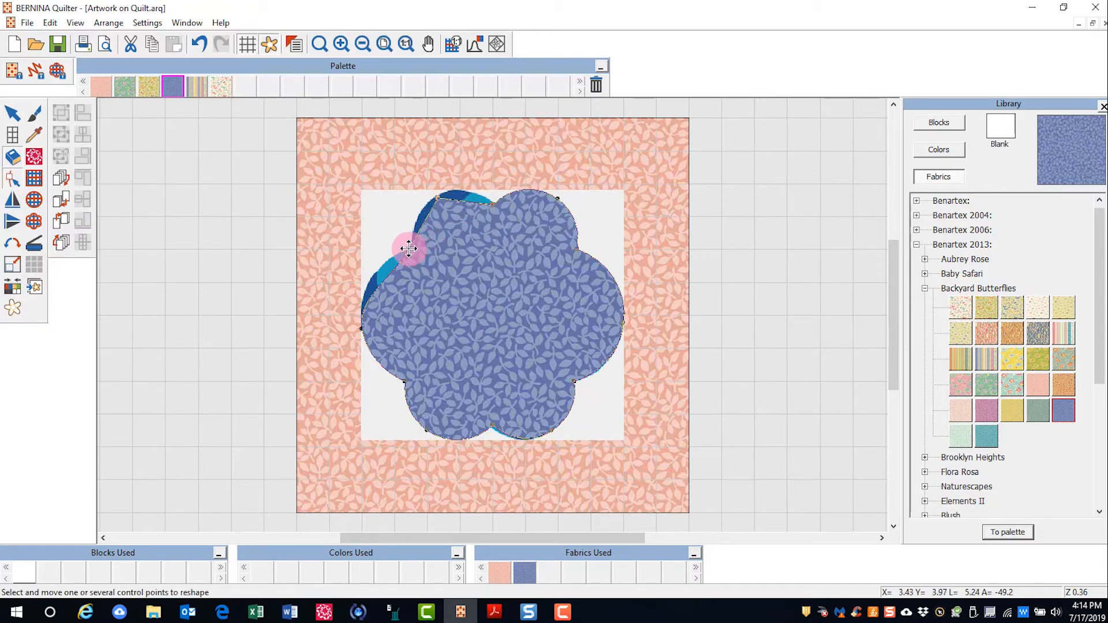
left_click_drag(409, 248, 360, 330)
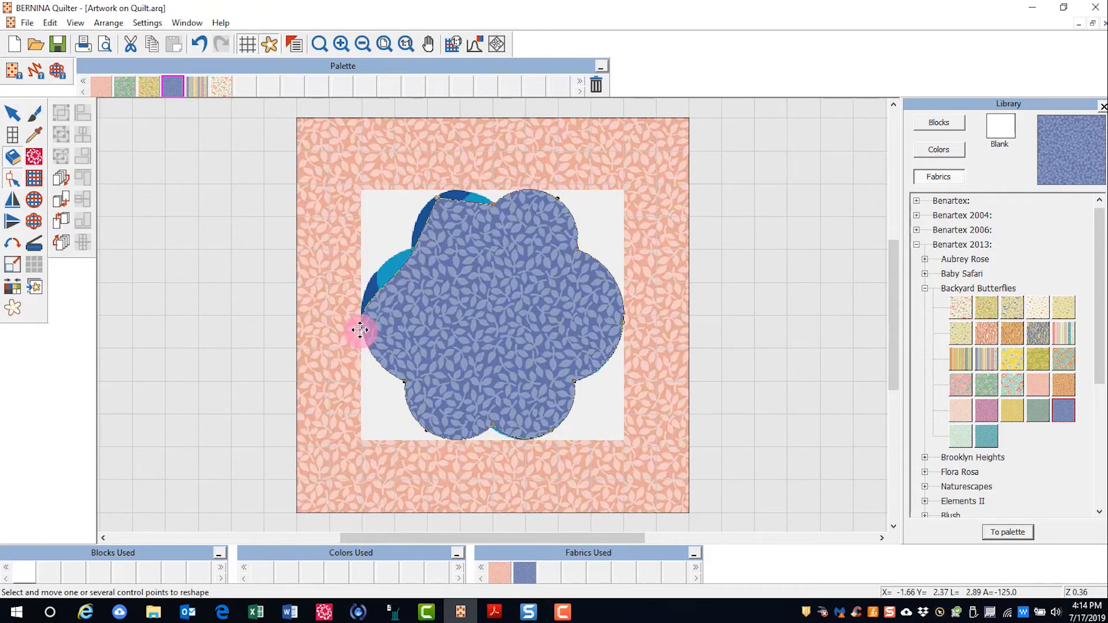
left_click_drag(360, 330, 443, 210)
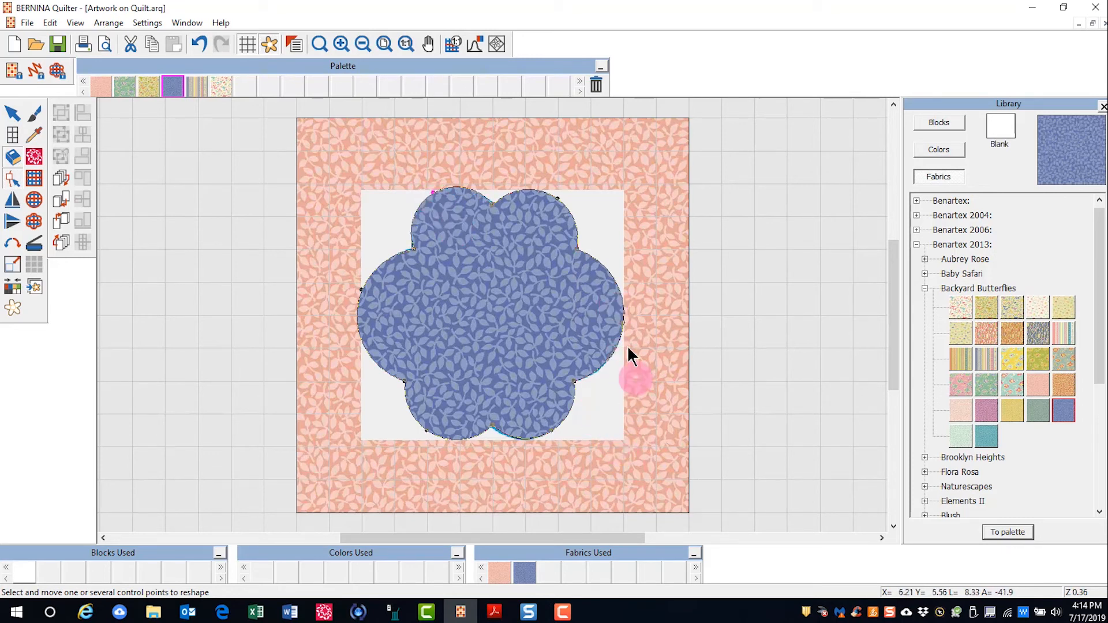
left_click_drag(632, 382, 487, 379)
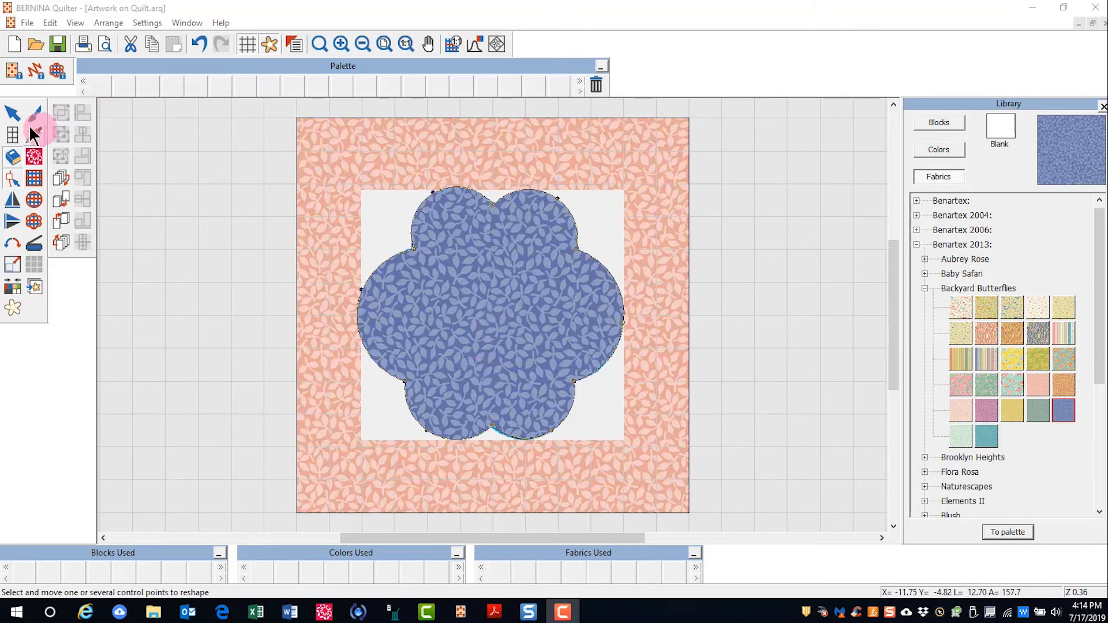
Step: Select the whole flower appliqué patch with the Pick tool
left_click(12, 111)
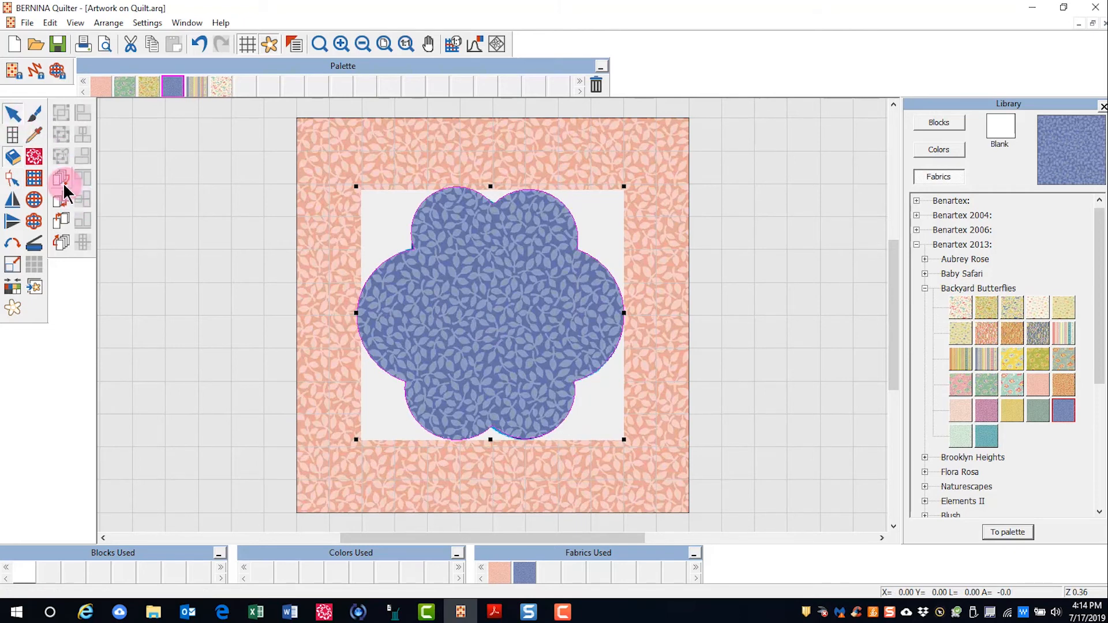
left_click(60, 240)
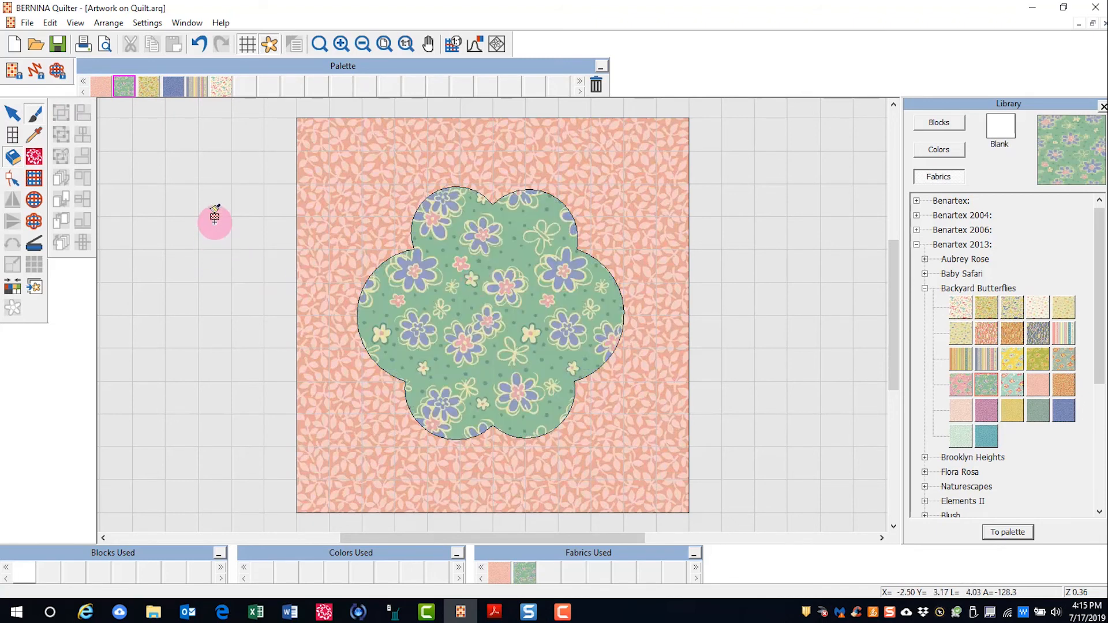
mouse_move(257, 140)
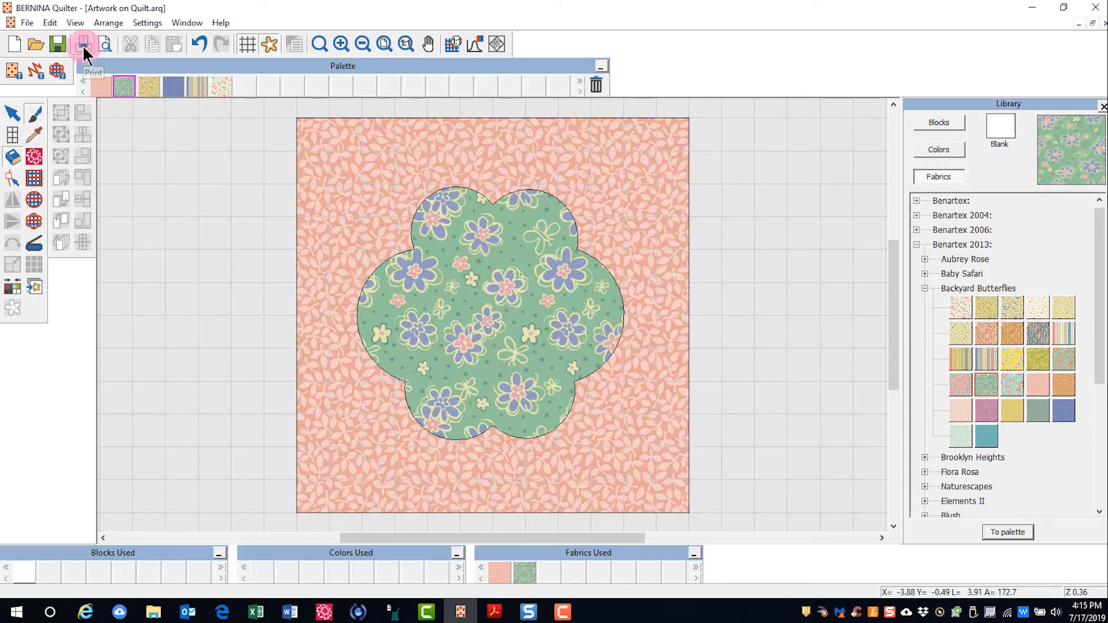
Step: Show a print preview of the appliqué templates with the Appliqué option selected
left_click(83, 43)
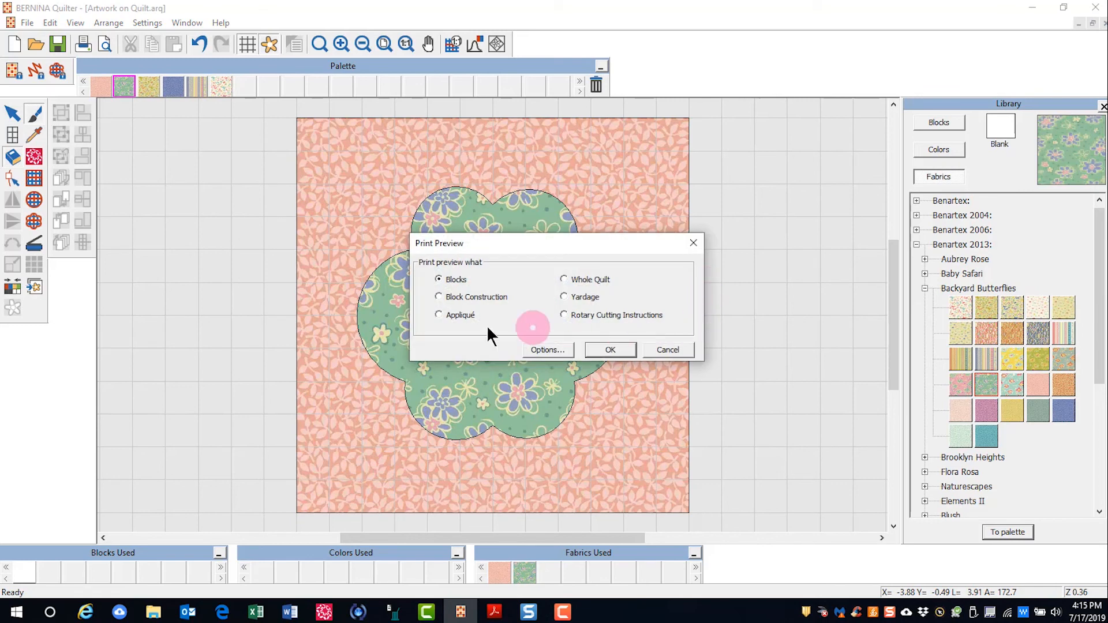
left_click(439, 315)
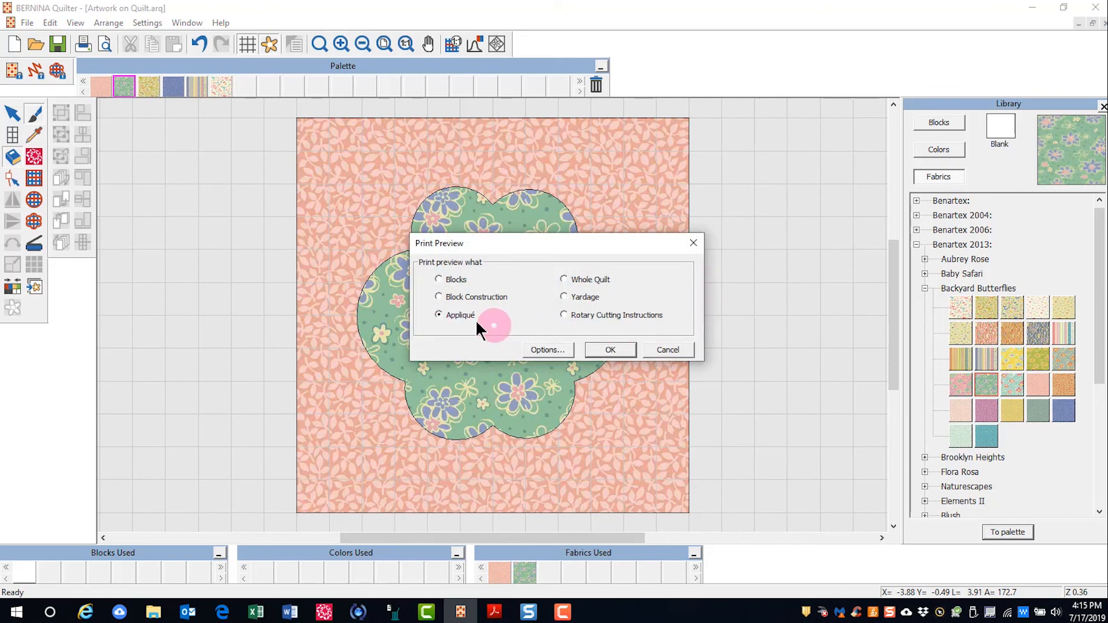
left_click(609, 349)
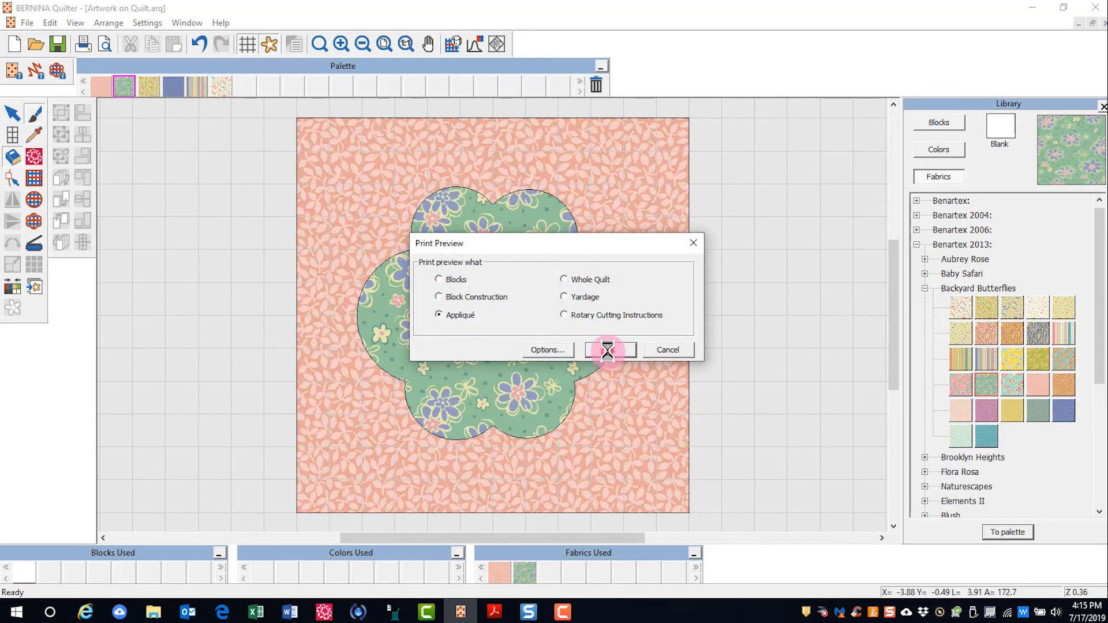
left_click(611, 350)
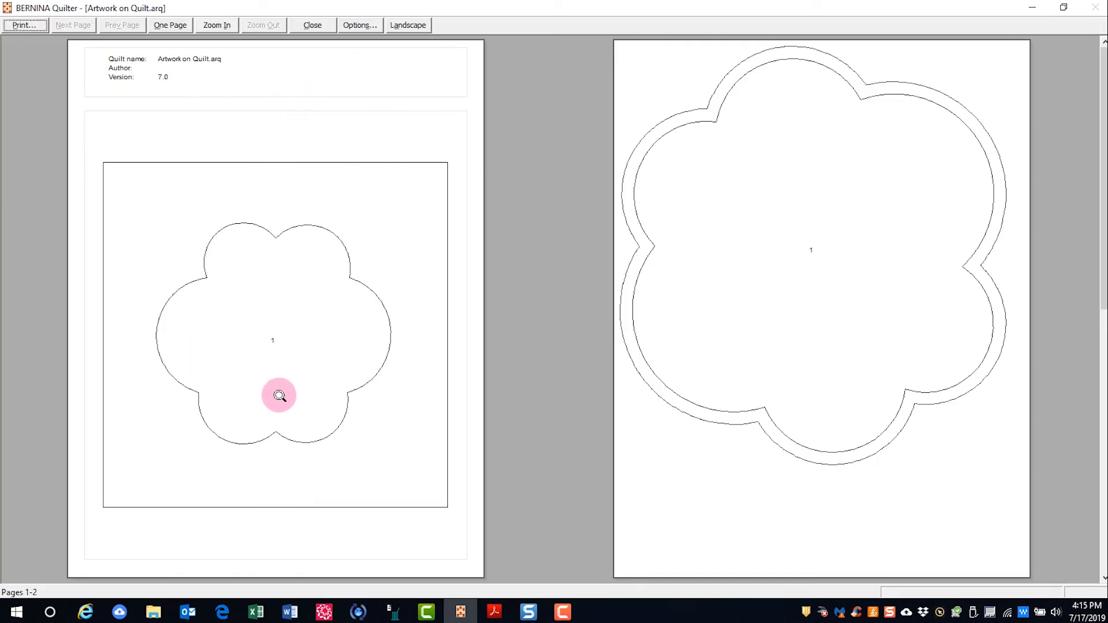
mouse_move(880, 160)
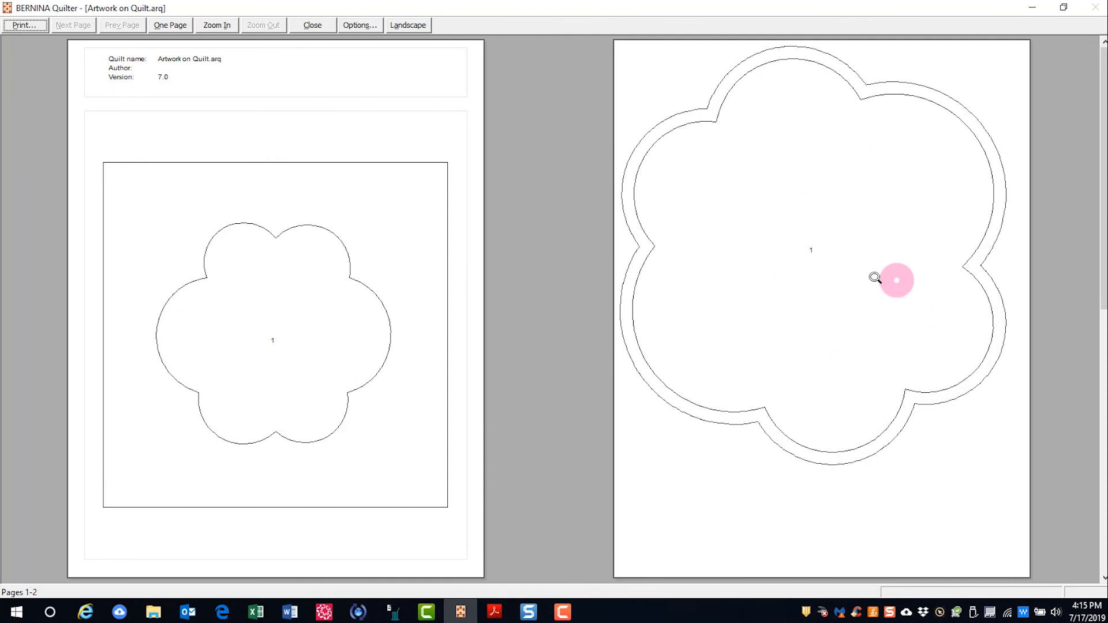
mouse_move(1022, 337)
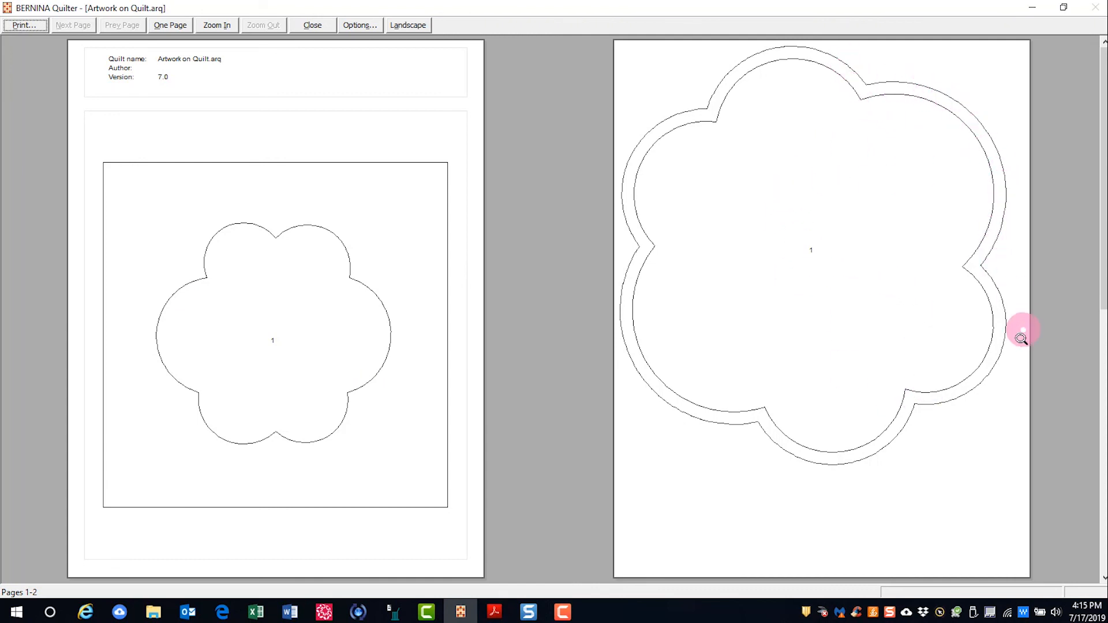
mouse_move(913, 470)
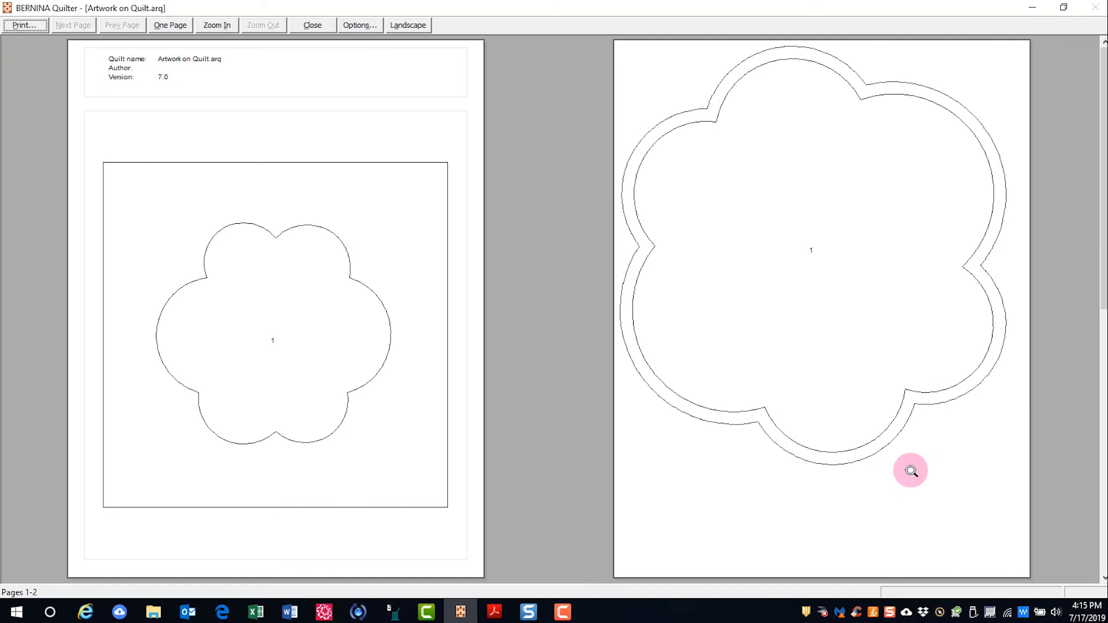